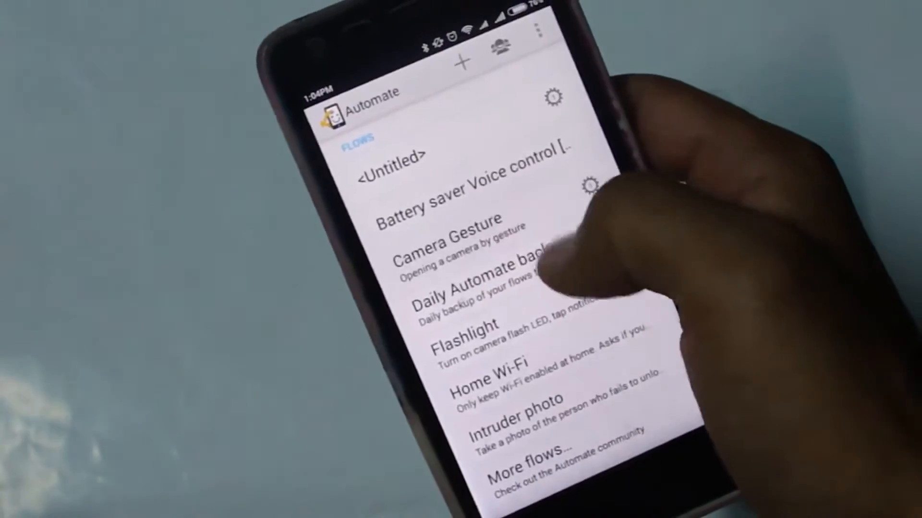
Open the Camera Gesture flow and bring up its flowchart editor
left_click(447, 229)
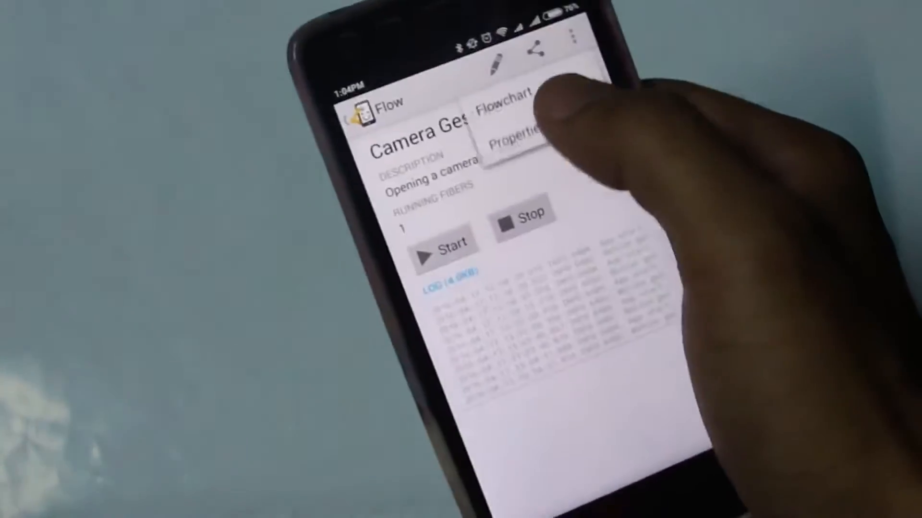
left_click(502, 111)
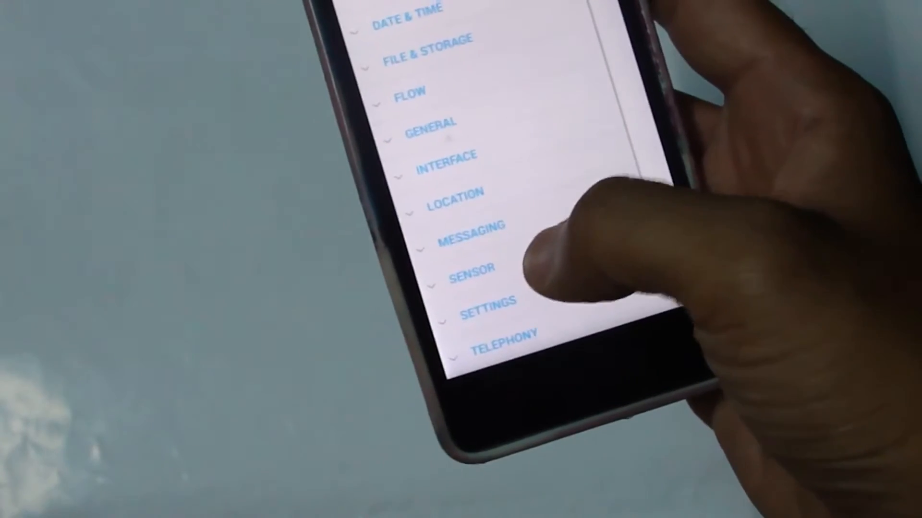
Add a Motion gesture block from the Sensor category to the flowchart
left_click(471, 275)
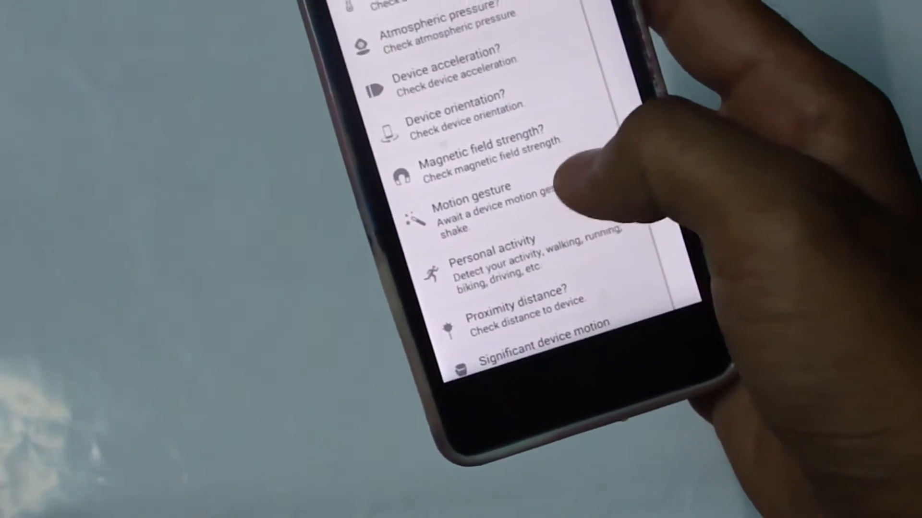
left_click(476, 209)
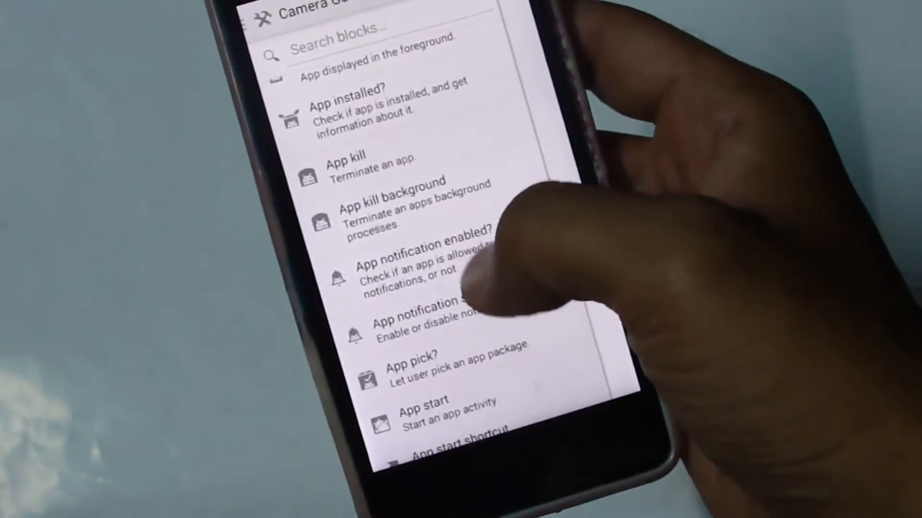
Add an App start block and bring up its settings form
scroll("down", 3)
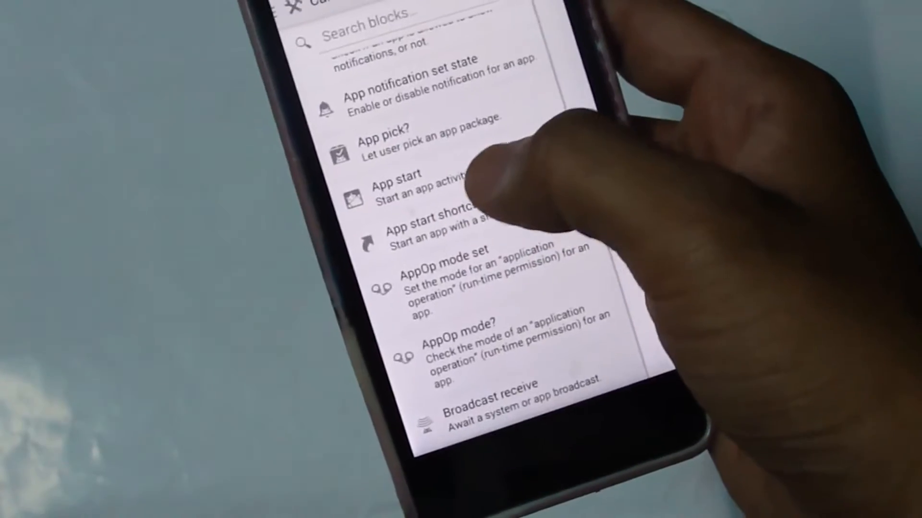
left_click(397, 189)
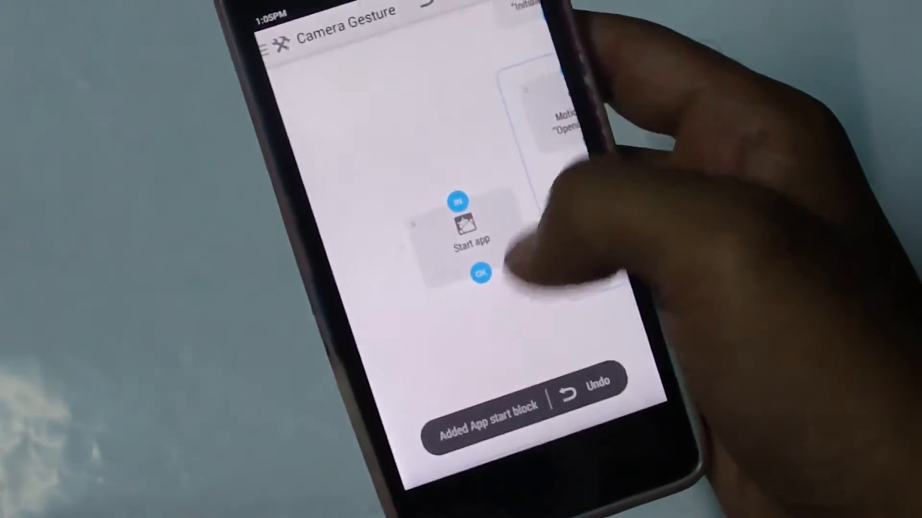
left_click(471, 229)
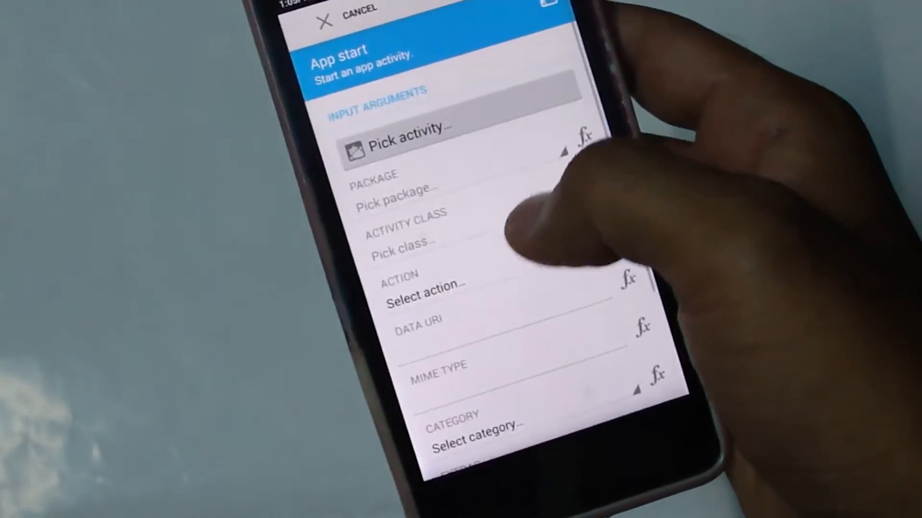
Target the Calculator app, com.android.calculator2, as the activity to launch
left_click(406, 145)
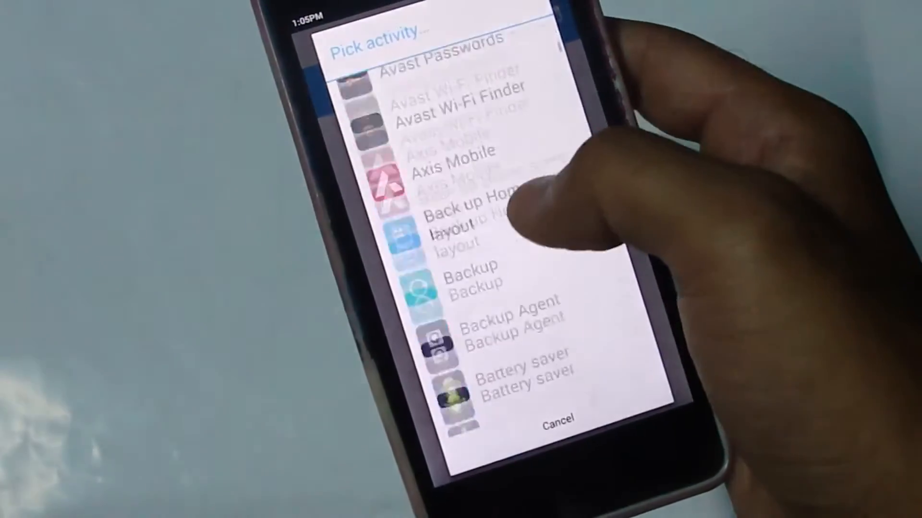
scroll("down", 3)
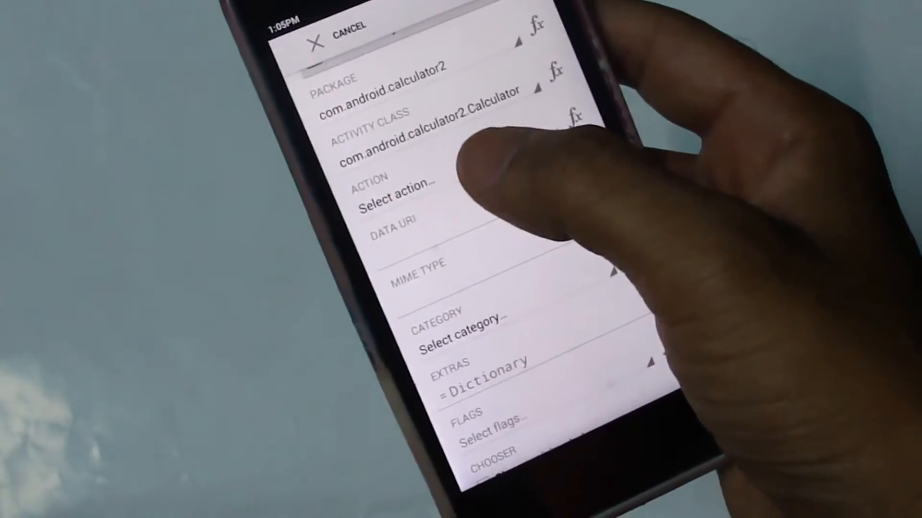
Set the App start block's launch action to Run
left_click(388, 196)
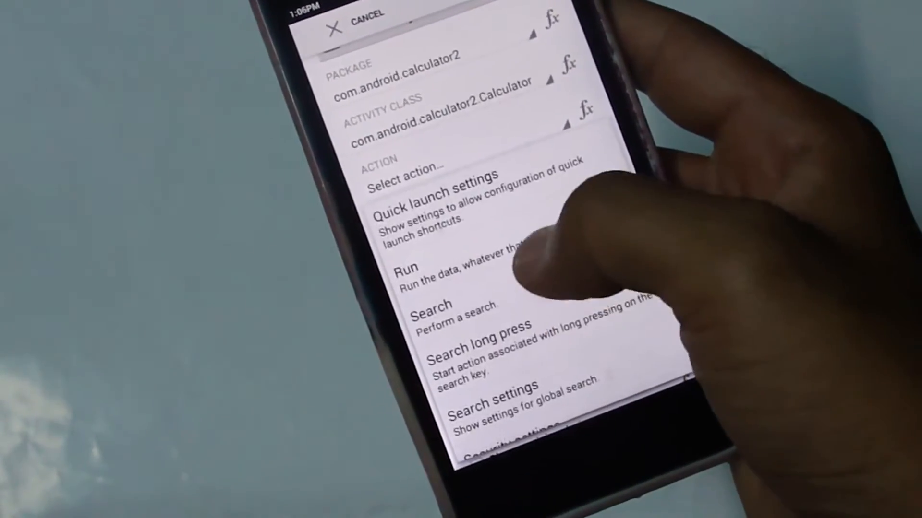
left_click(404, 270)
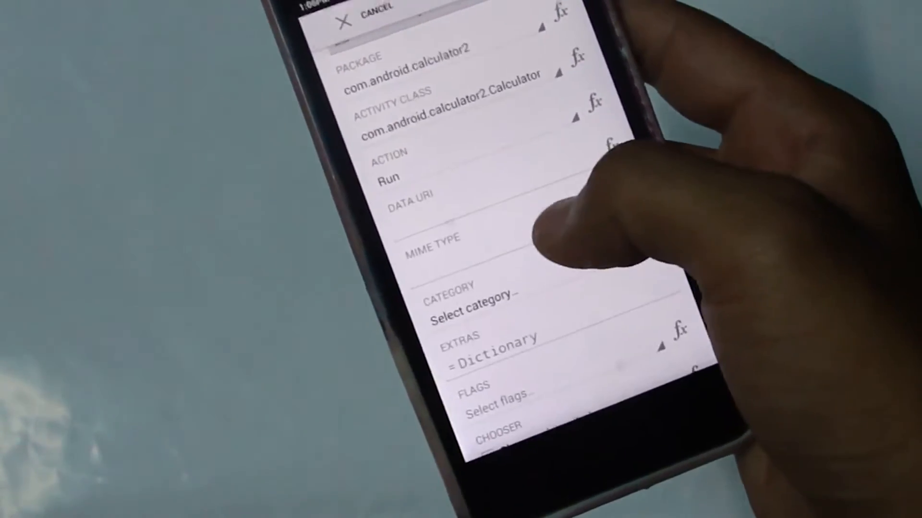